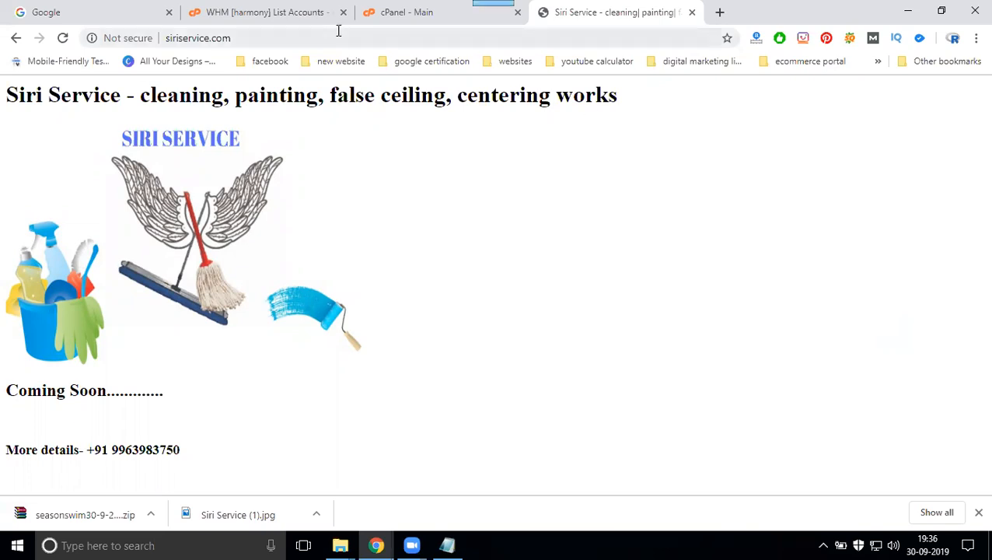
- Load the siriservice.com/web address in a new tab to reach the Webmail login
left_click(198, 37)
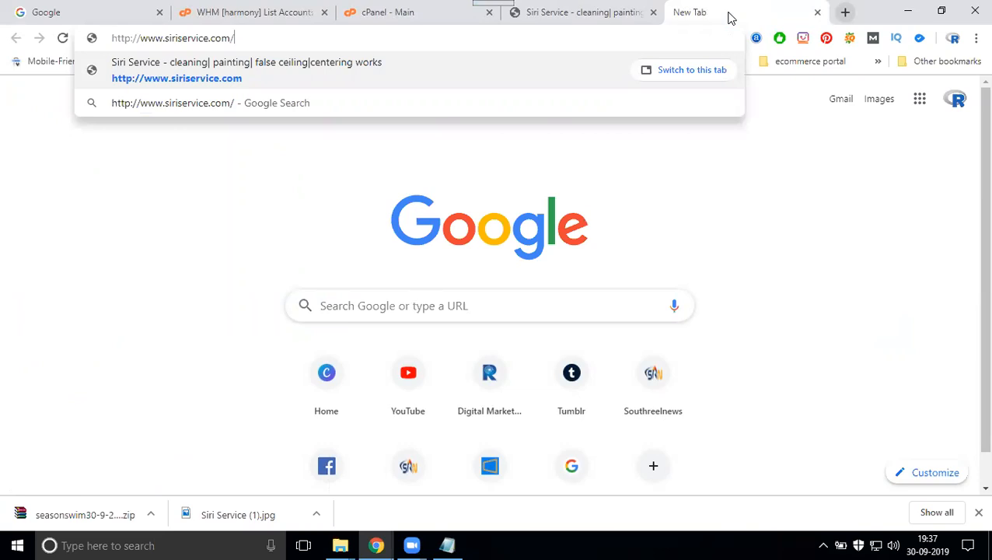
type("web")
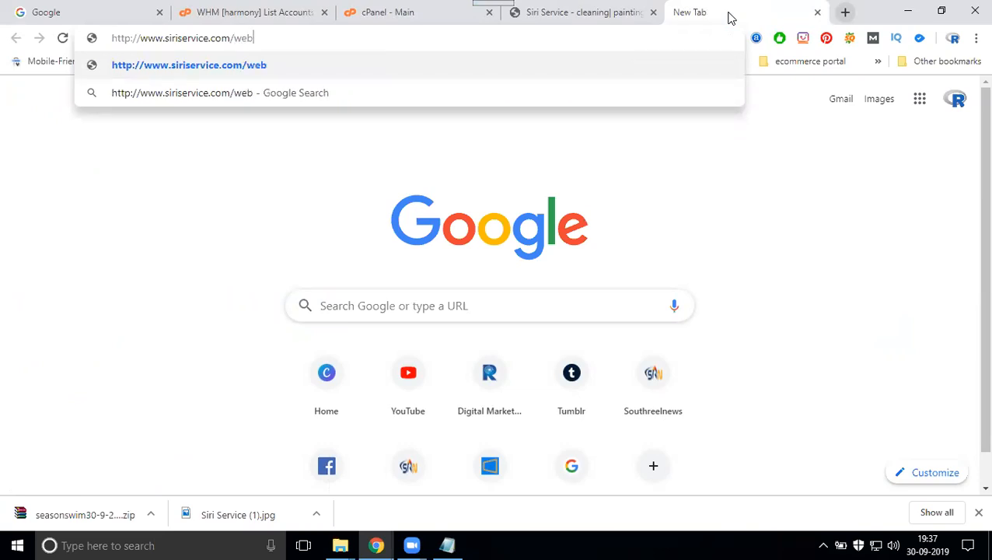
key("Return")
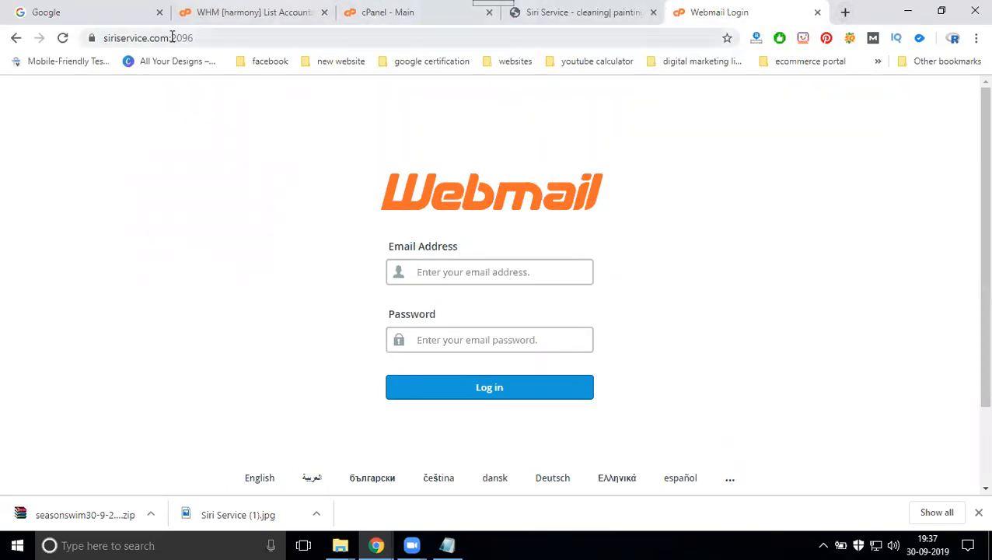
left_click(148, 38)
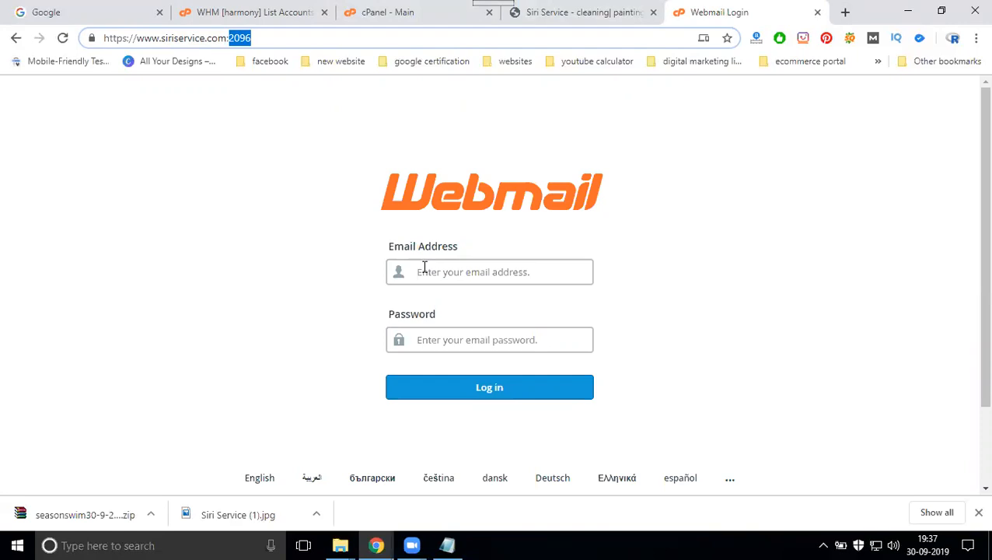
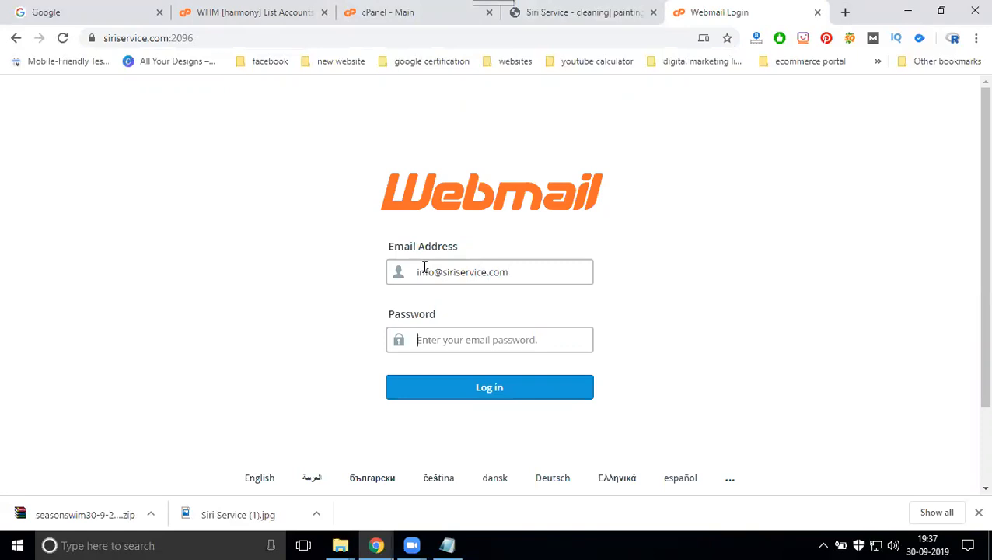
type("•••••")
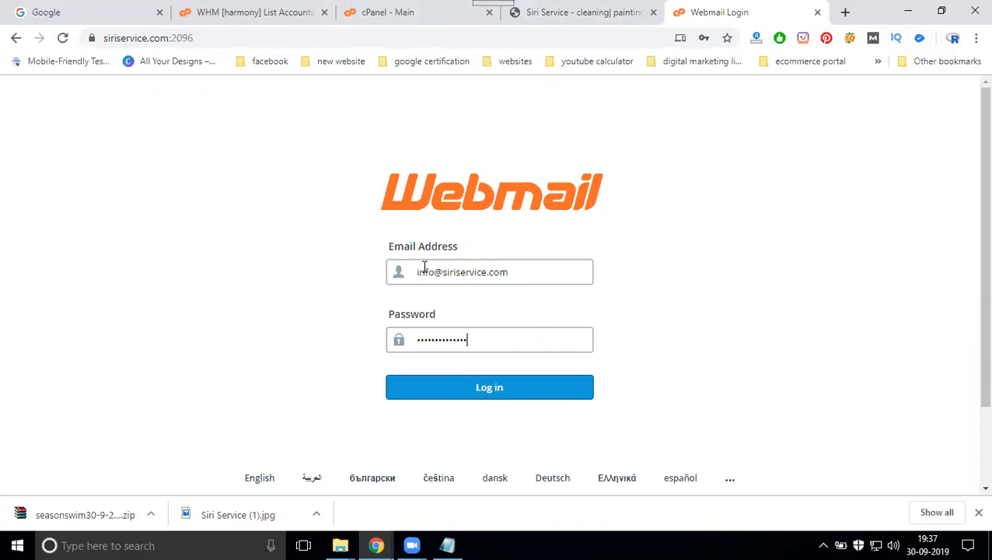
mouse_move(488, 387)
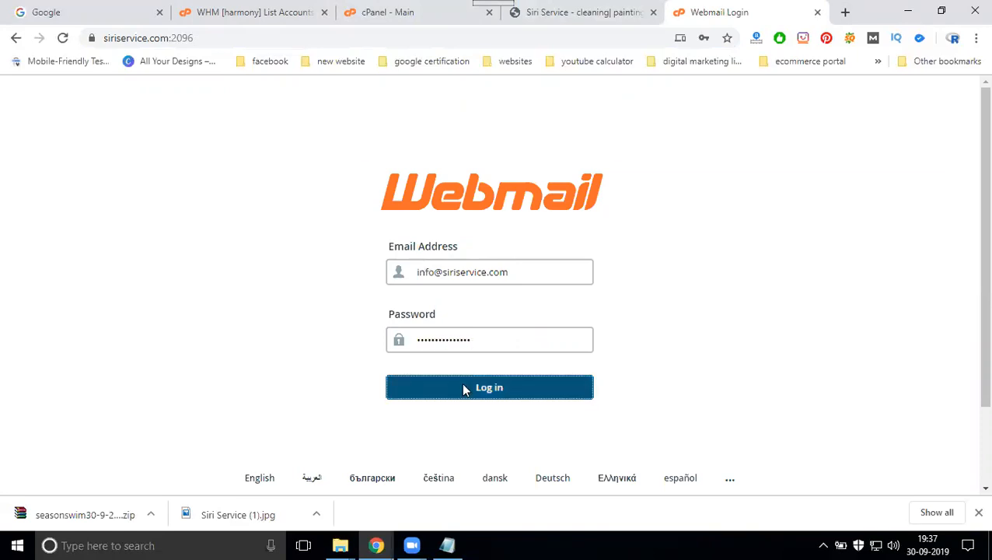
left_click(488, 387)
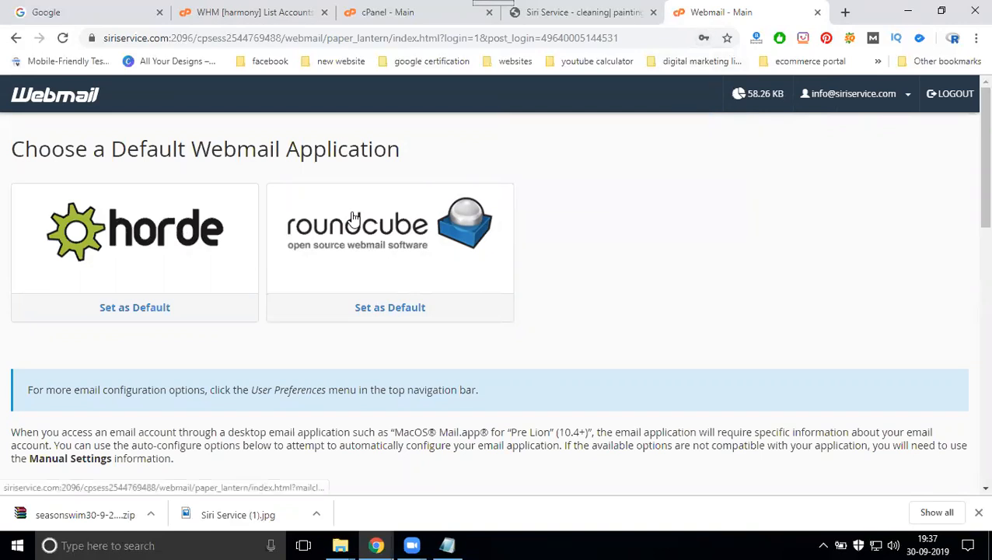
mouse_move(174, 221)
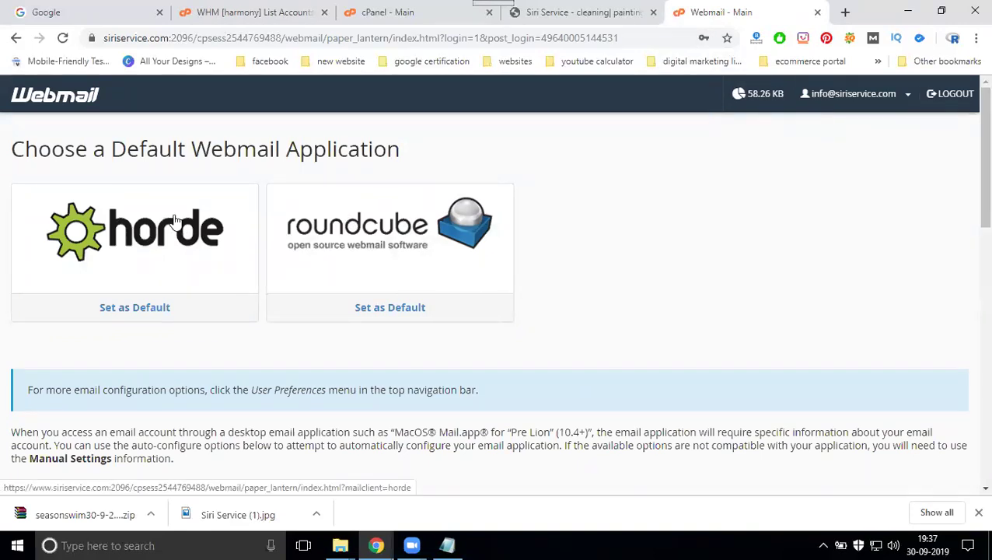
mouse_move(370, 230)
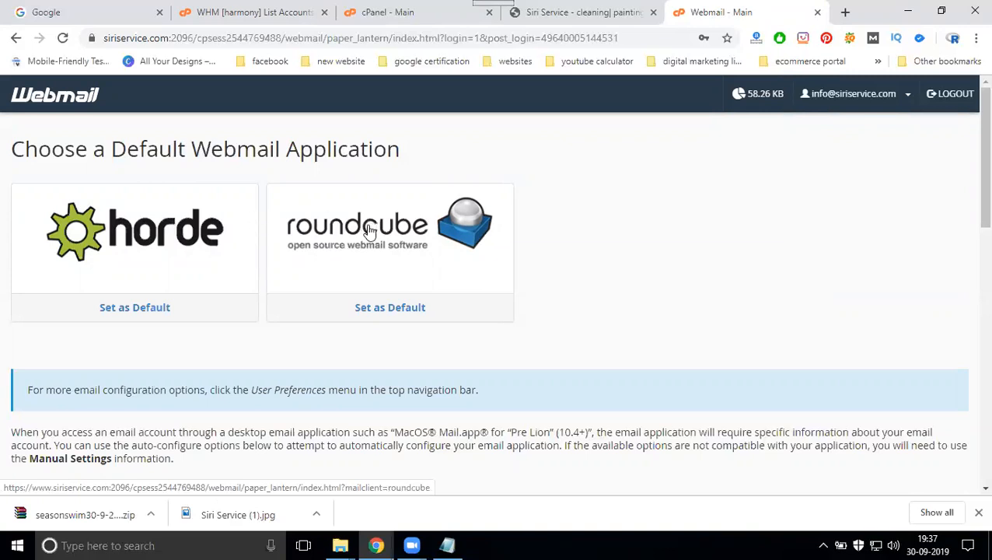
mouse_move(390, 308)
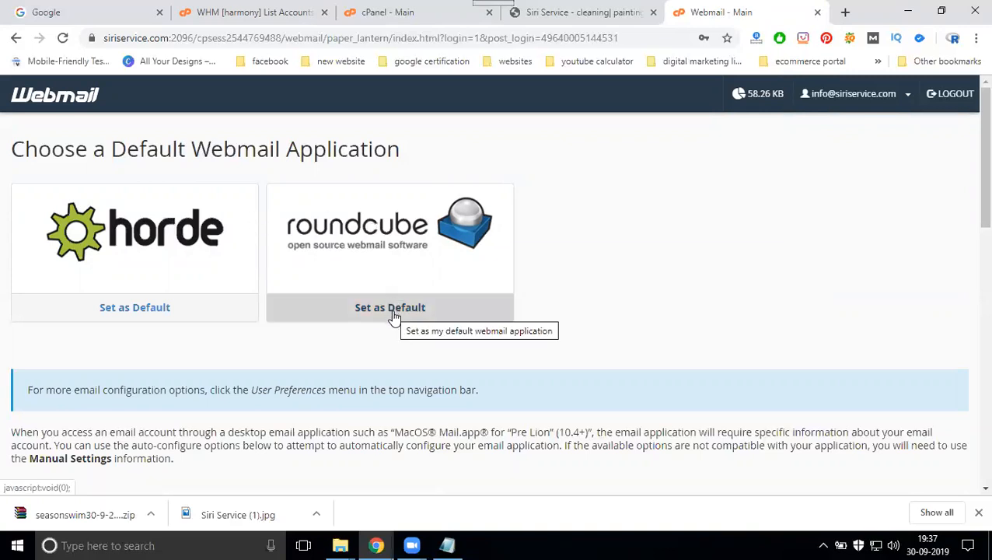
- Set Roundcube as the default webmail client for the mailbox
left_click(390, 308)
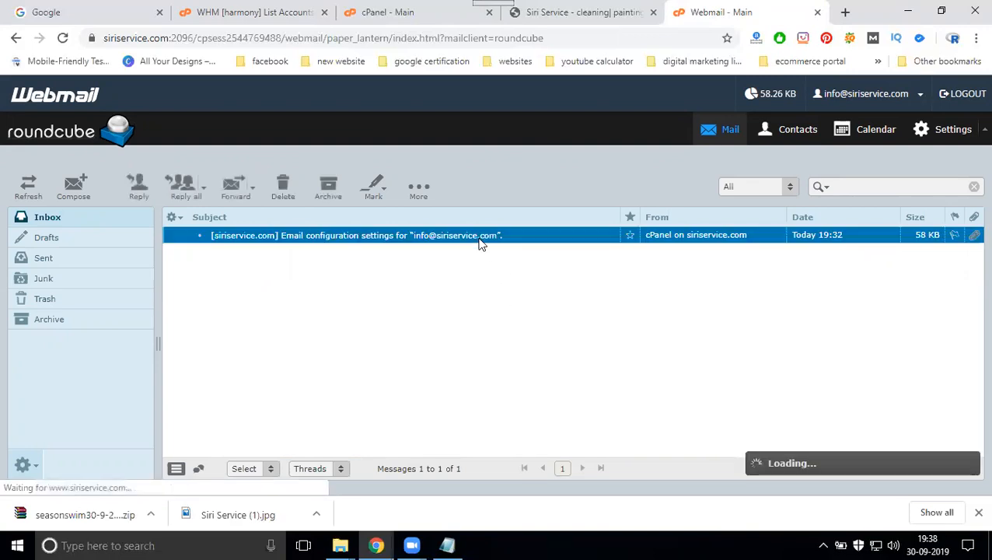
- Show the account menu listing Horde, spam filters, autoresponders and other mailbox tools
left_click(355, 235)
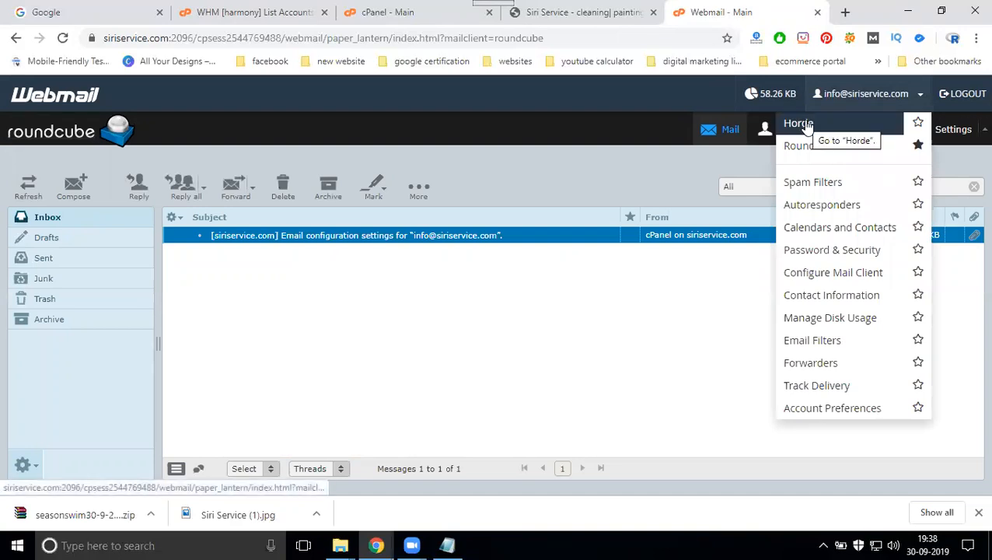
mouse_move(811, 146)
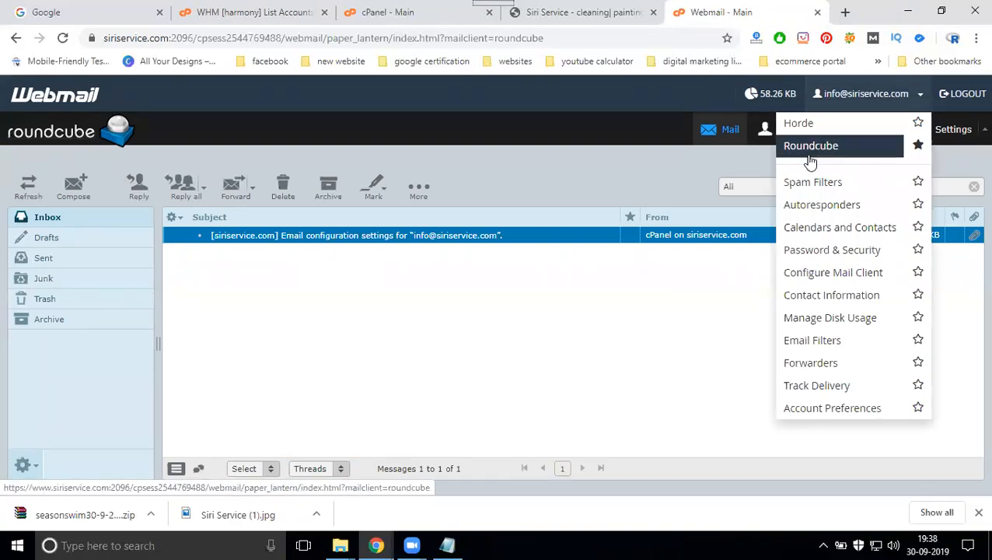
mouse_move(839, 227)
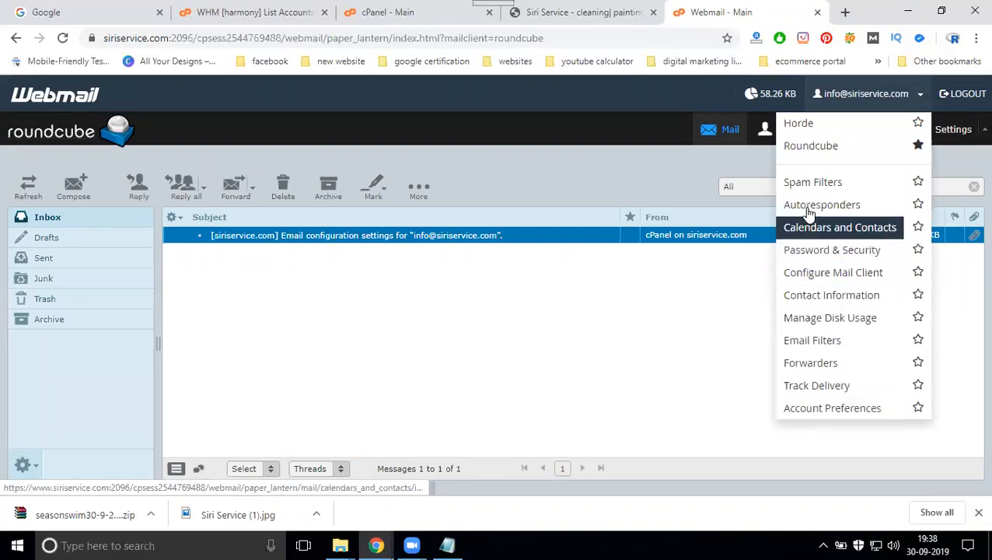
mouse_move(821, 206)
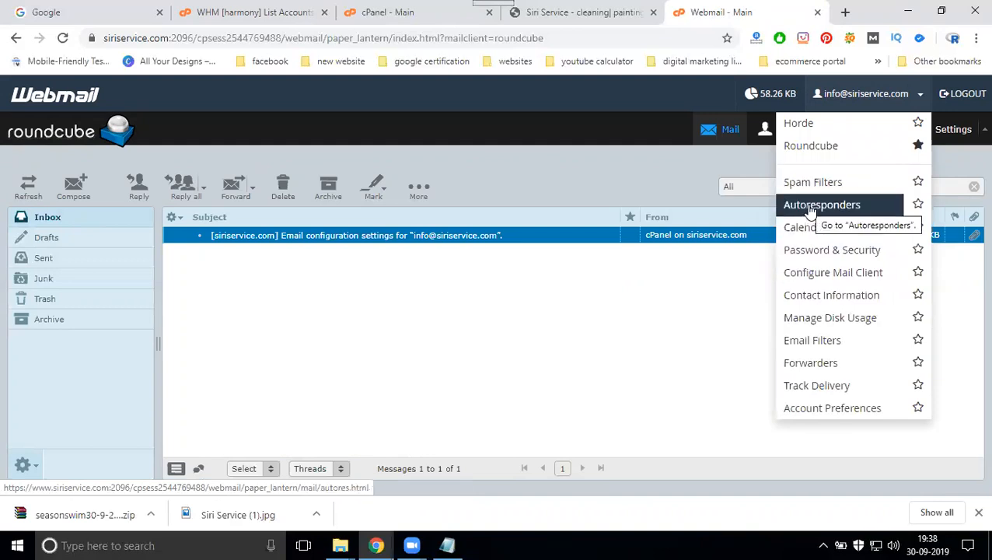
mouse_move(814, 227)
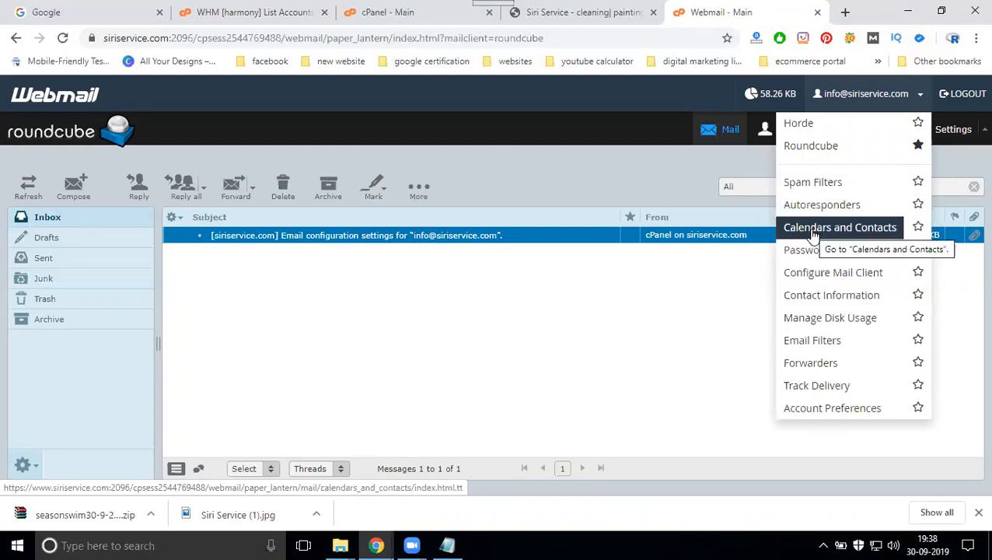
- Browse the blank Add Autoresponder form and go back without creating one
left_click(820, 204)
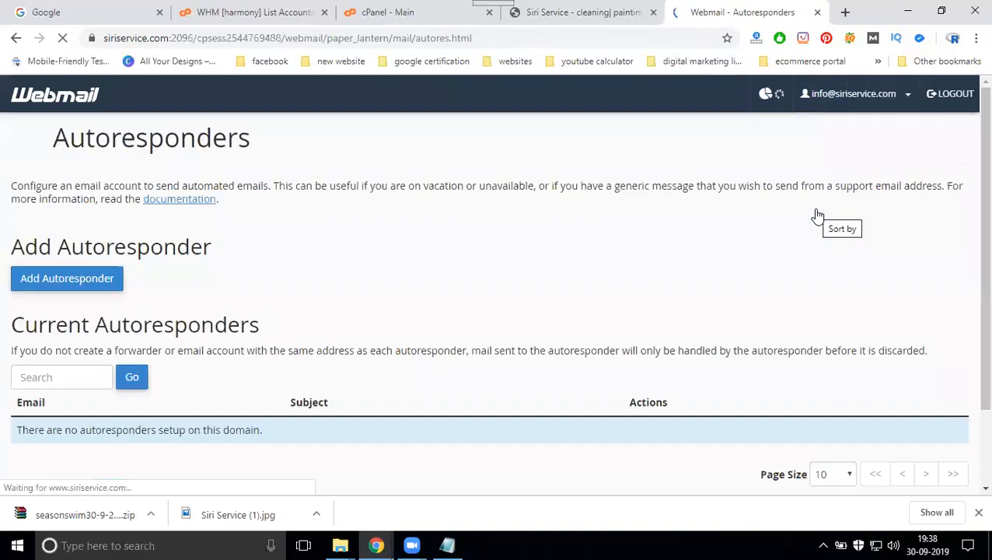
scroll("down", 3)
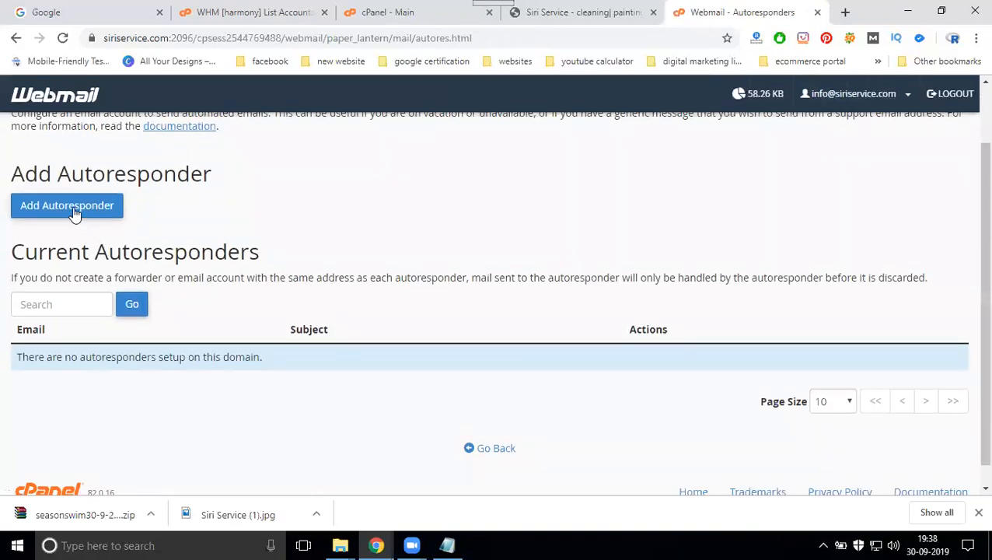
left_click(67, 205)
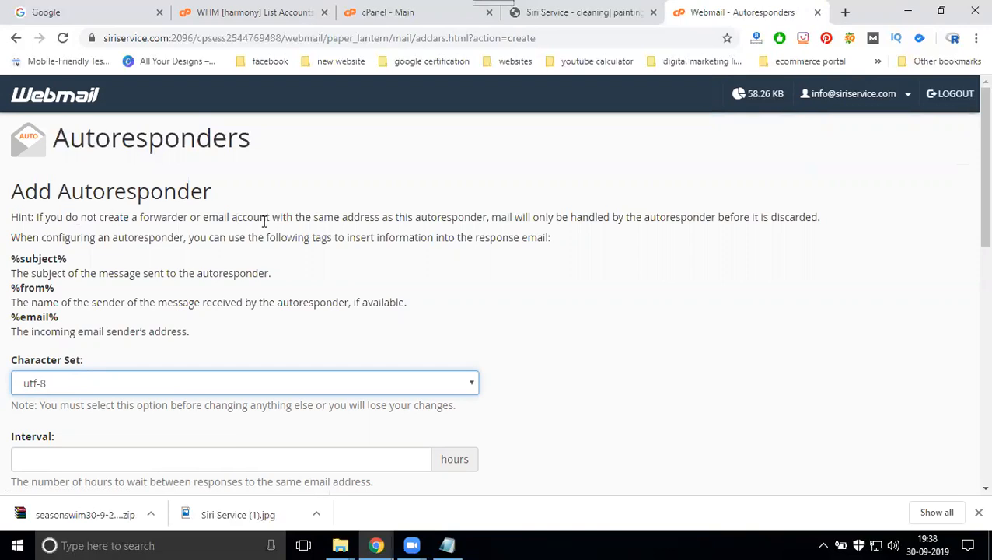
scroll("down", 3)
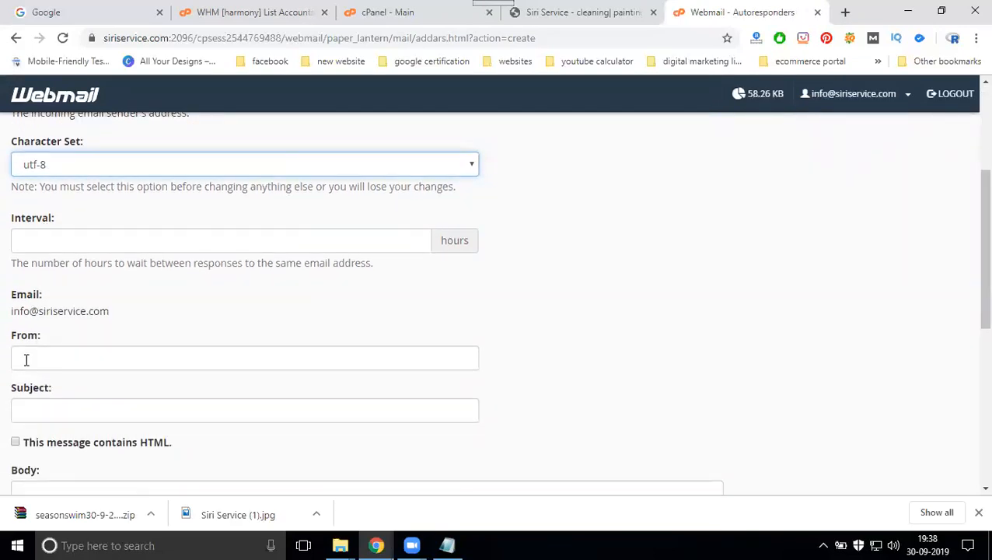
scroll("down", 3)
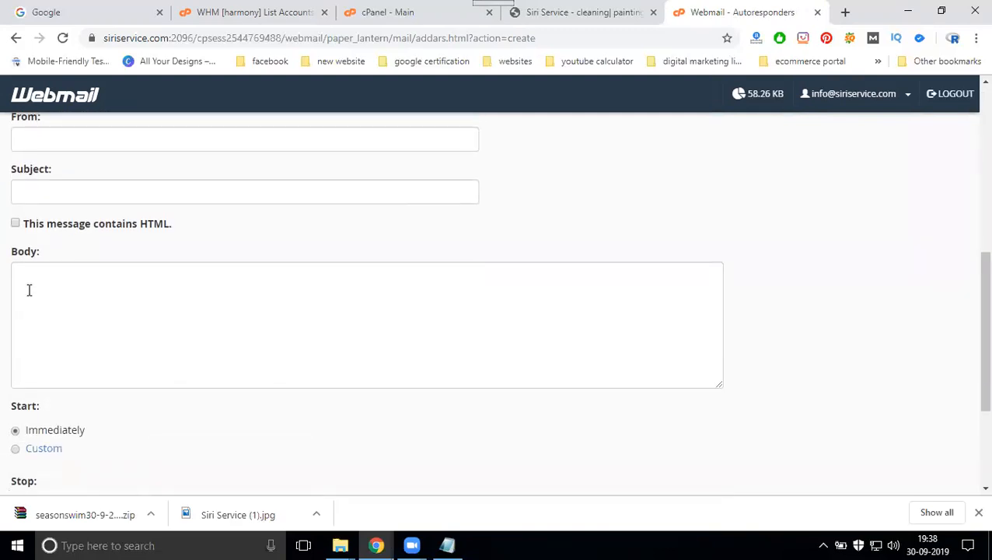
scroll("down", 3)
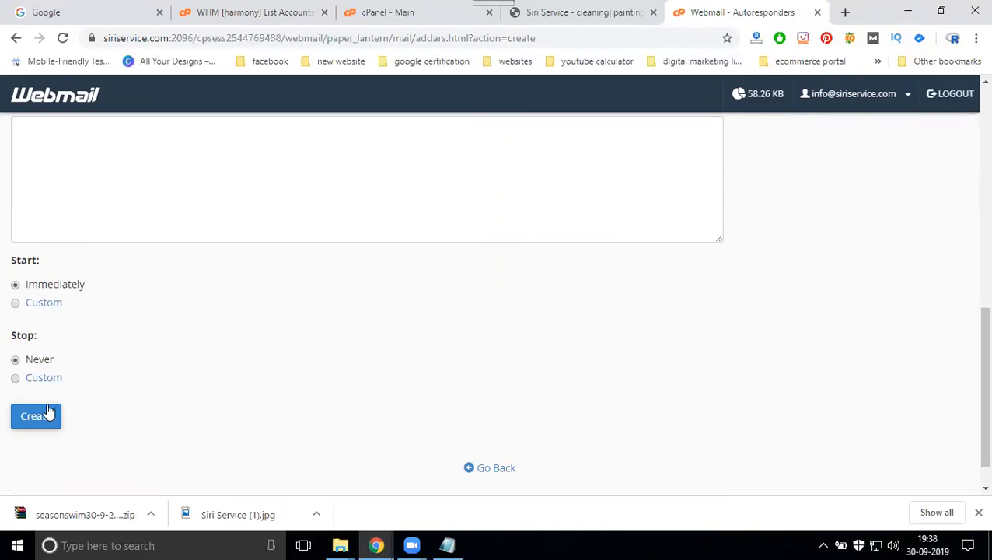
scroll("down", 3)
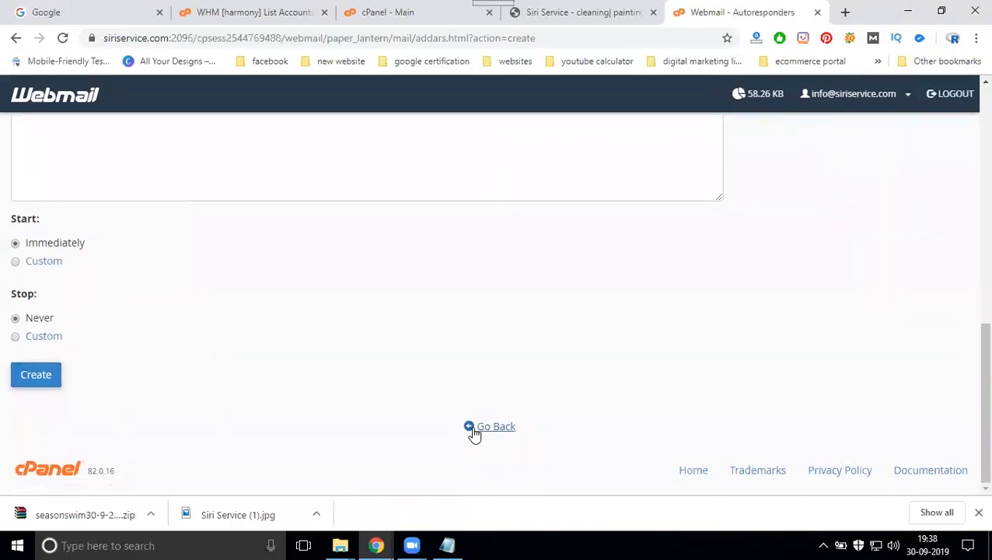
left_click(494, 426)
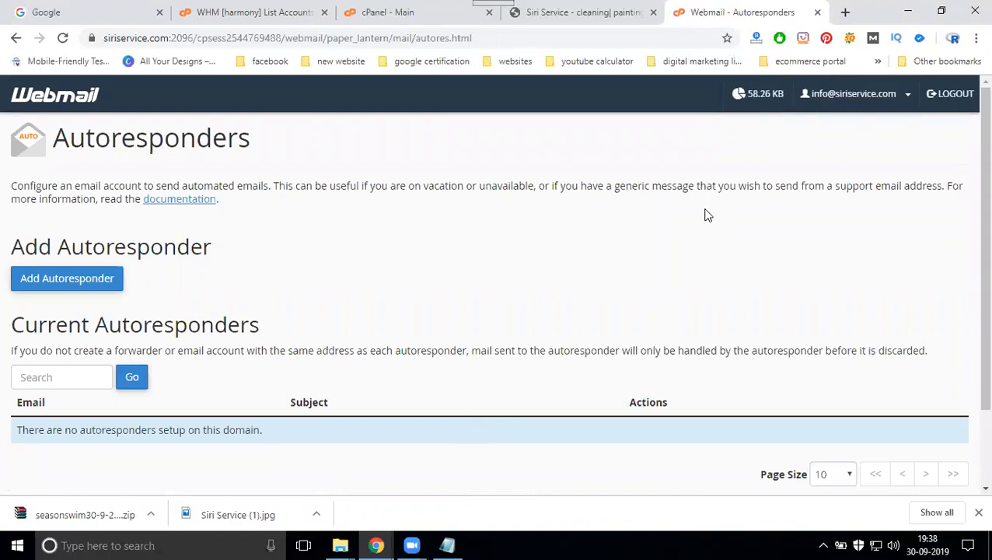
mouse_move(858, 94)
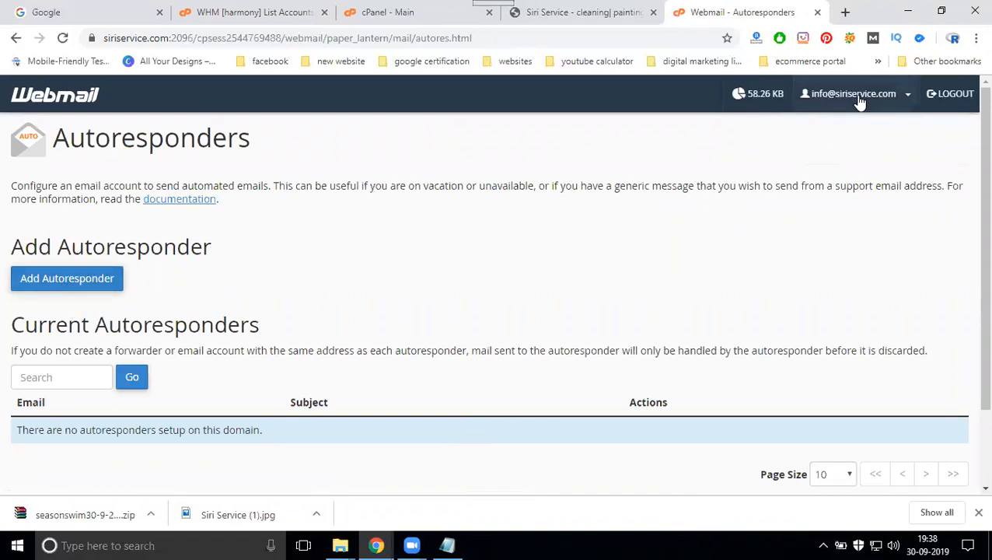
- Choose Horde from the account options to switch mail clients
left_click(853, 93)
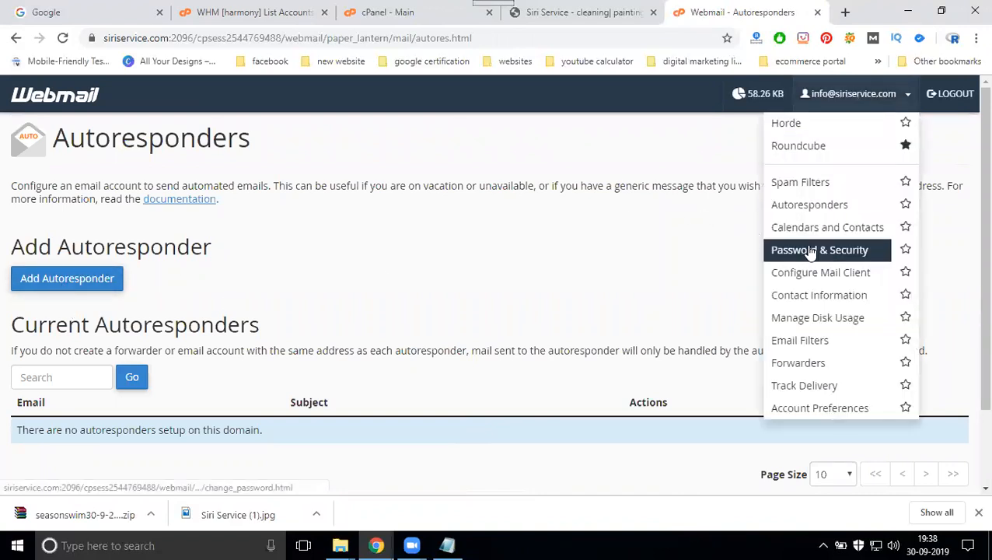
mouse_move(820, 248)
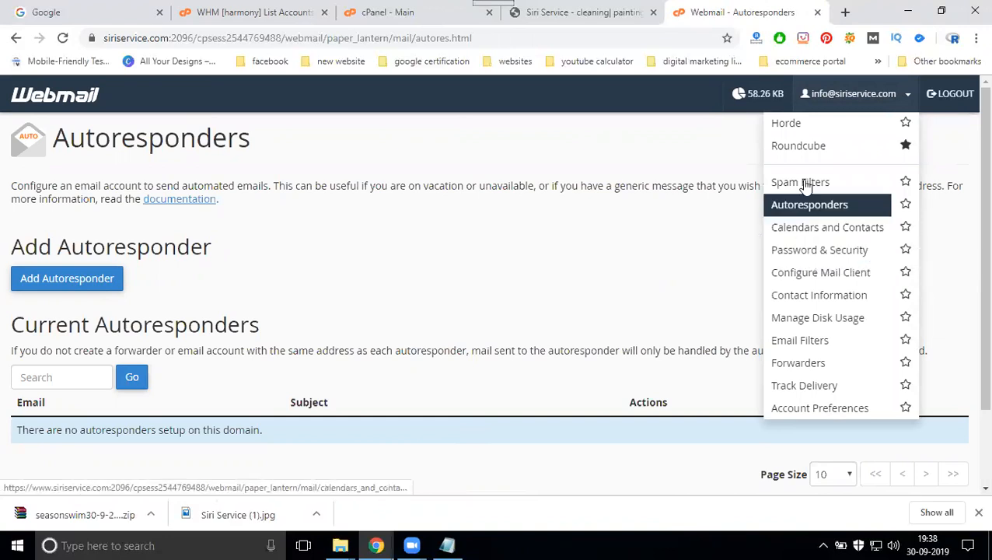
left_click(787, 122)
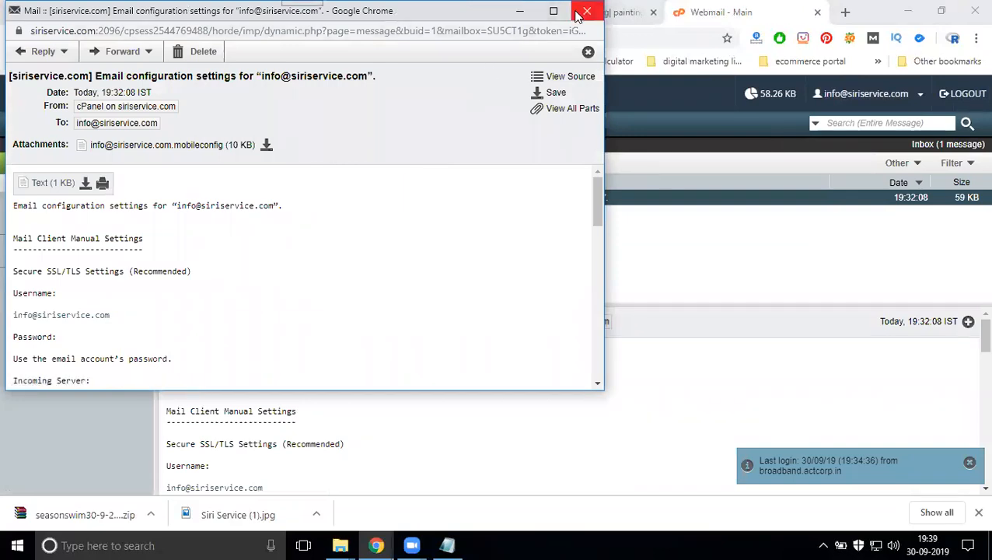
left_click(921, 93)
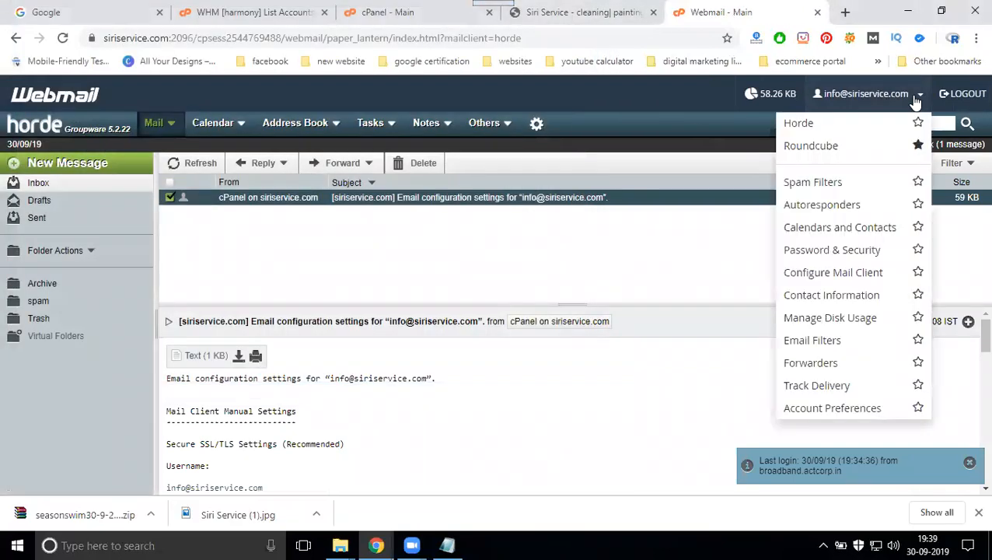
mouse_move(816, 386)
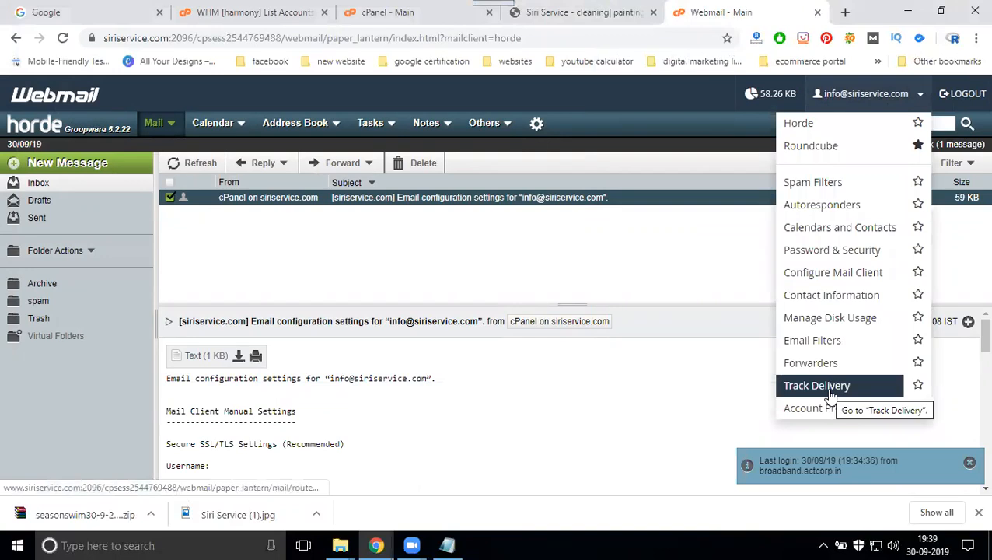
mouse_move(811, 338)
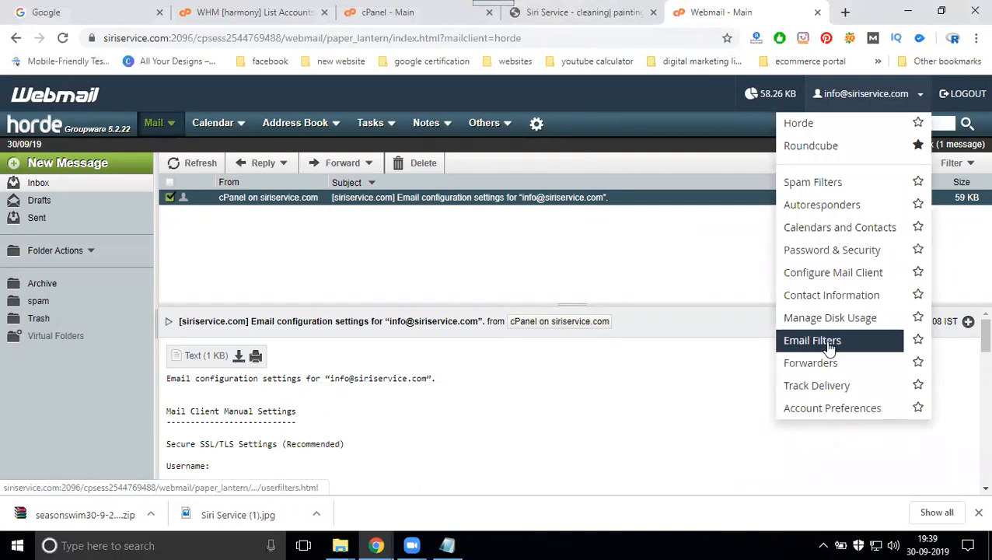
mouse_move(830, 318)
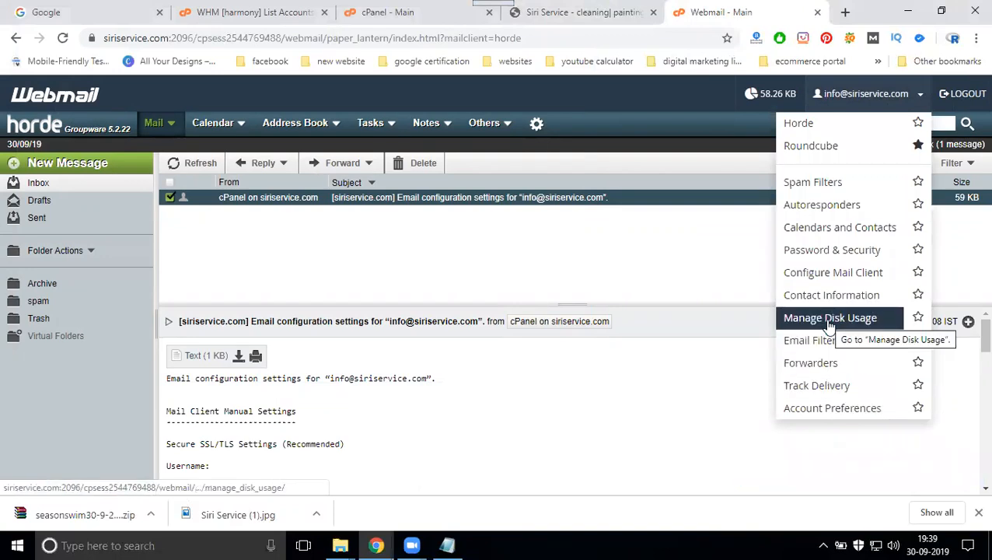
mouse_move(830, 295)
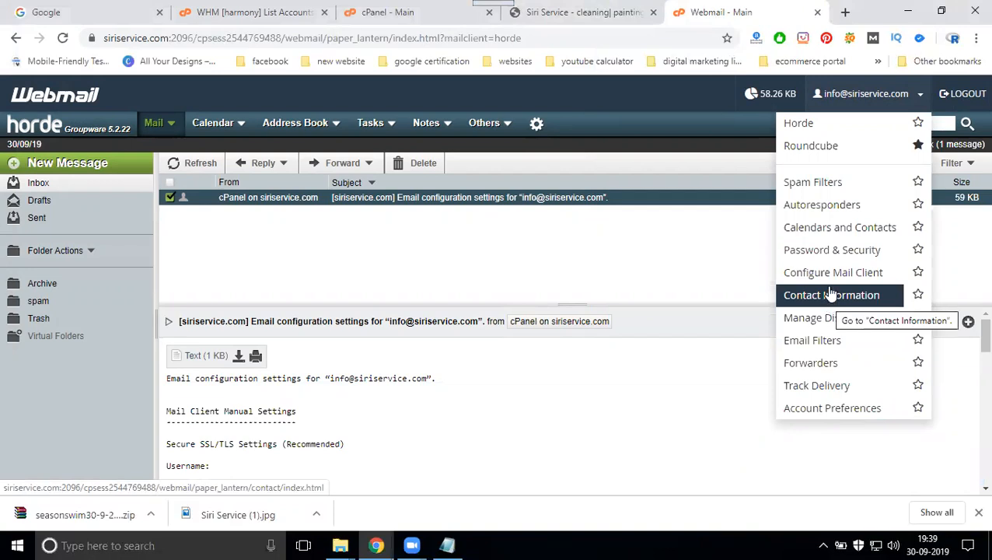
mouse_move(832, 249)
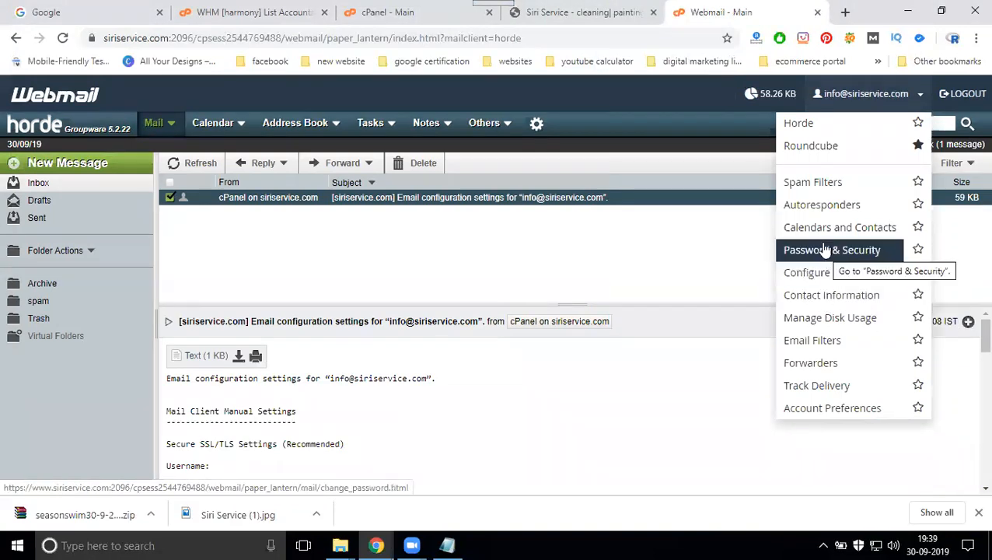
mouse_move(839, 227)
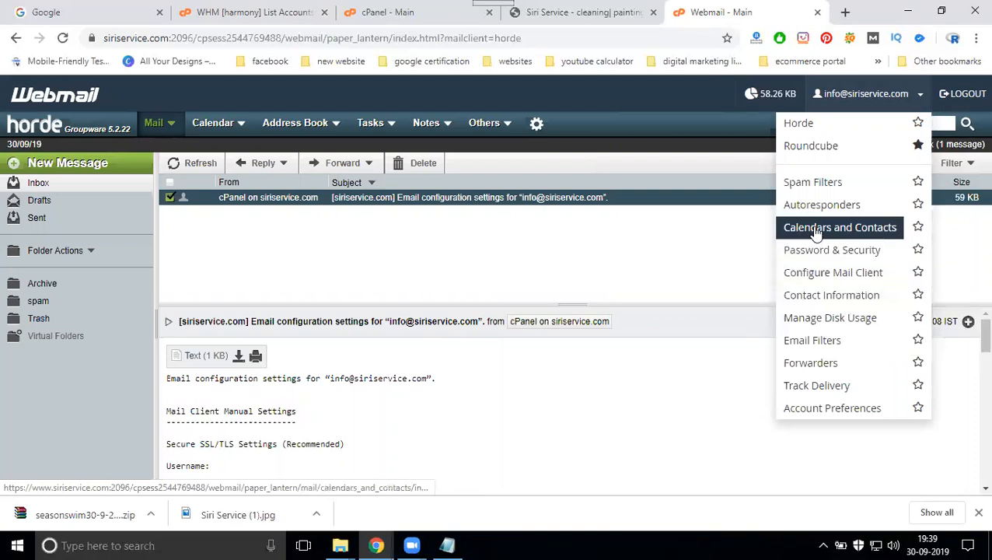
left_click(832, 249)
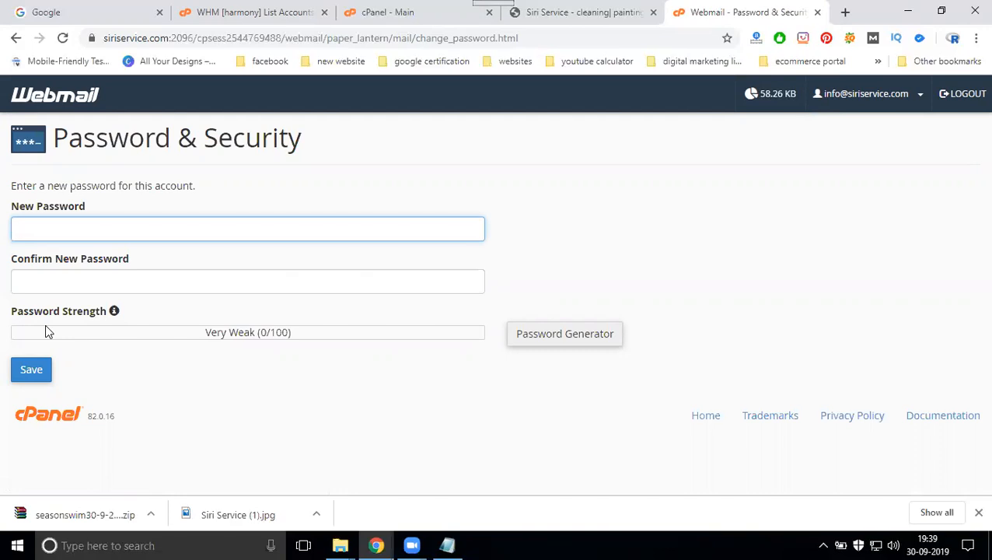
mouse_move(28, 93)
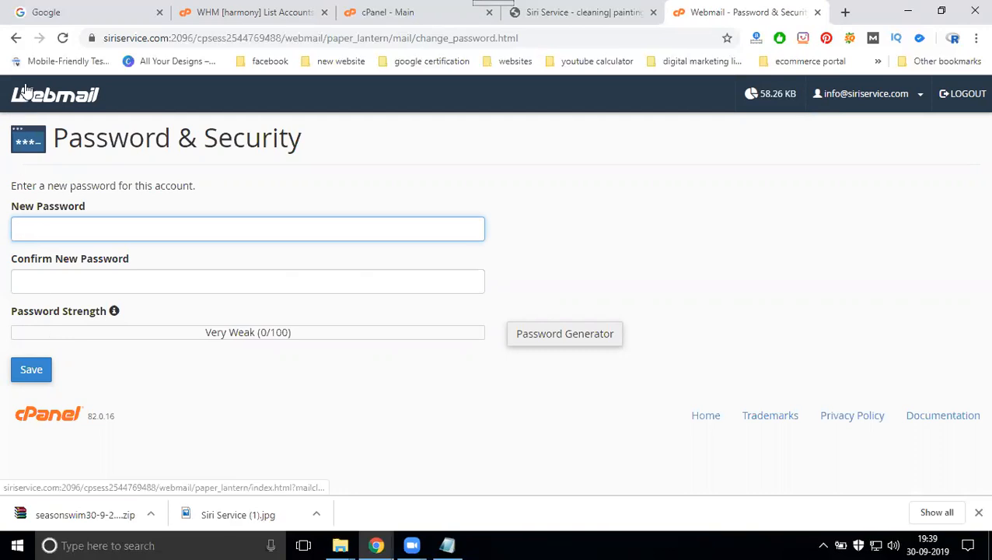
- Return via the Webmail logo to the default application chooser, leaving the password unchanged
left_click(54, 95)
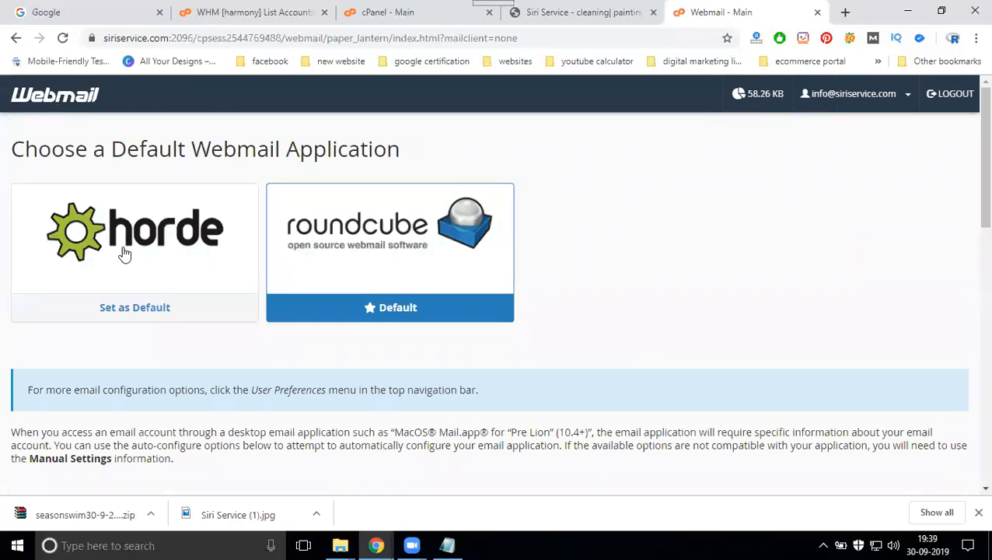
mouse_move(155, 240)
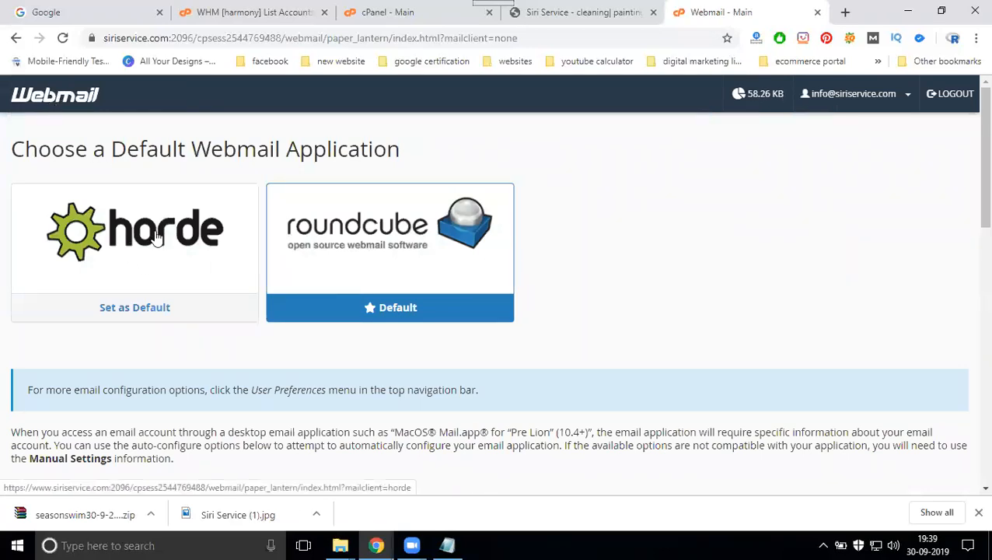
mouse_move(363, 245)
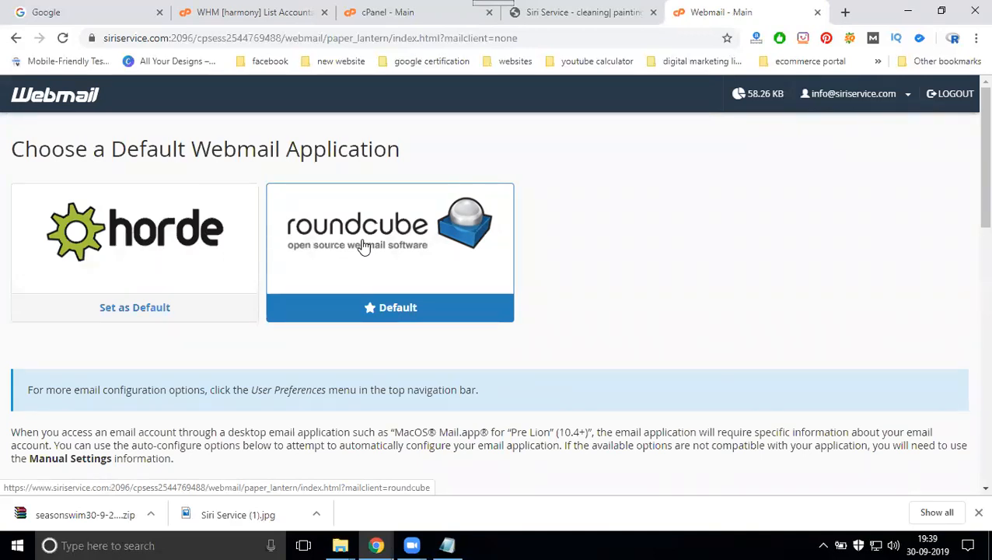
mouse_move(329, 278)
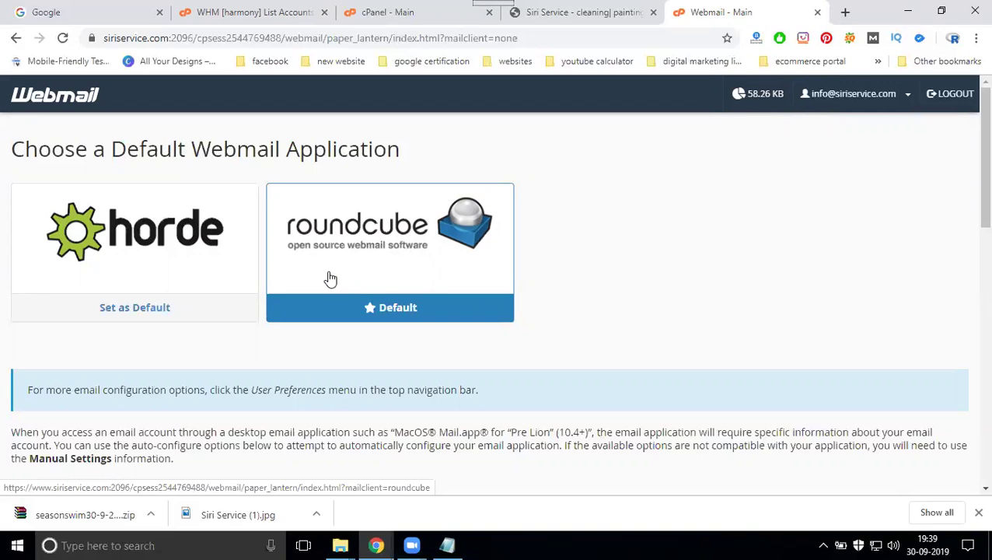
mouse_move(330, 267)
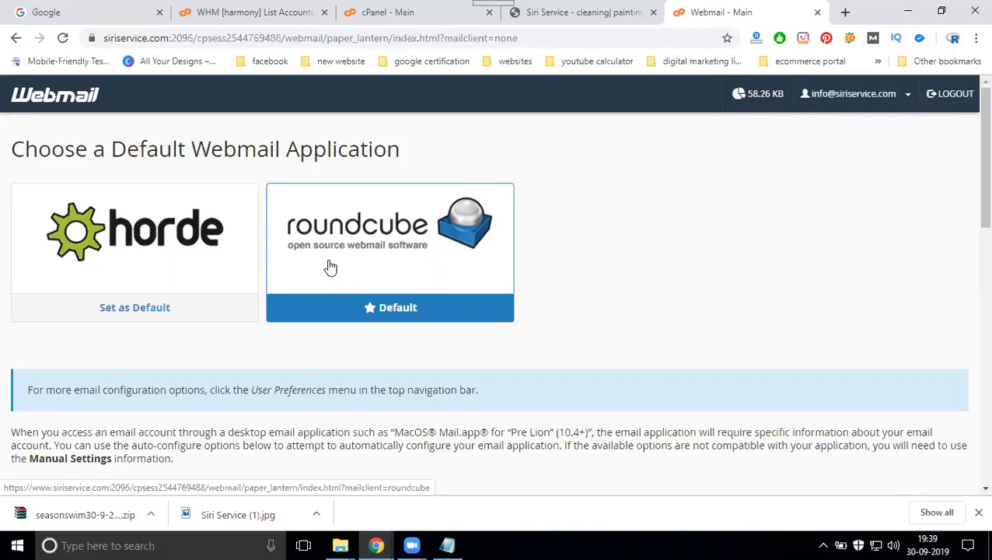
mouse_move(743, 457)
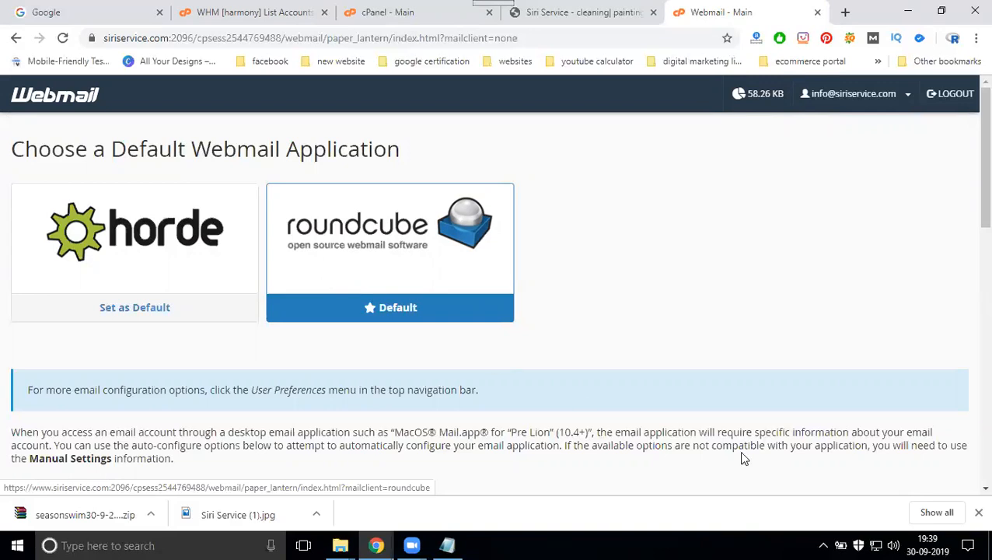
mouse_move(749, 466)
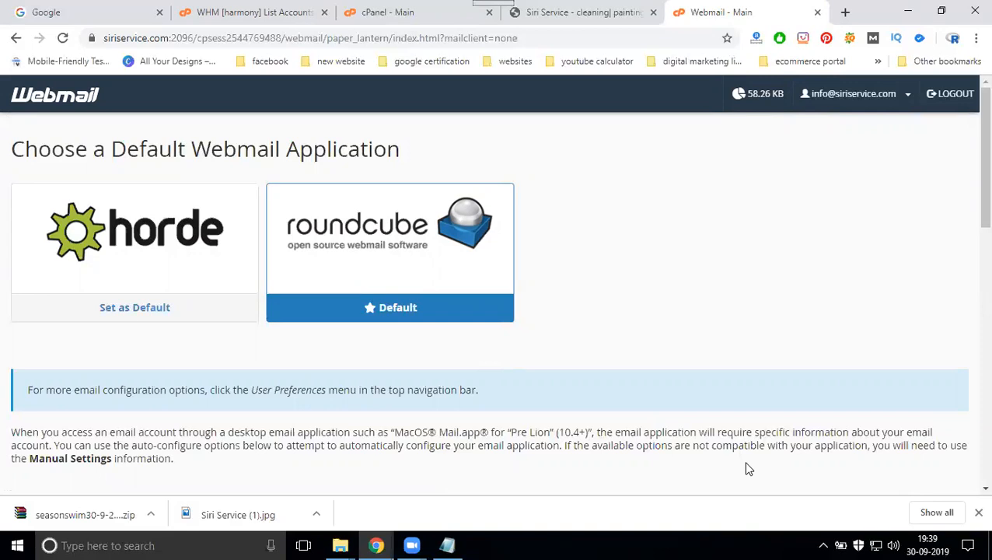